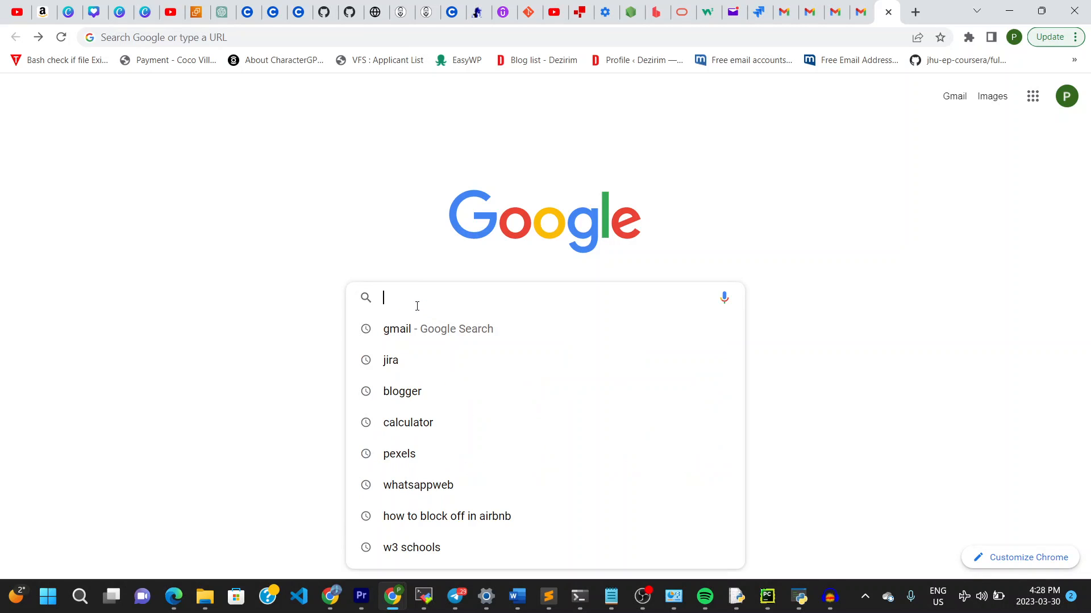
# Step: Search Google for 'gmail' and open the Gmail result
pyautogui.write('gmail')
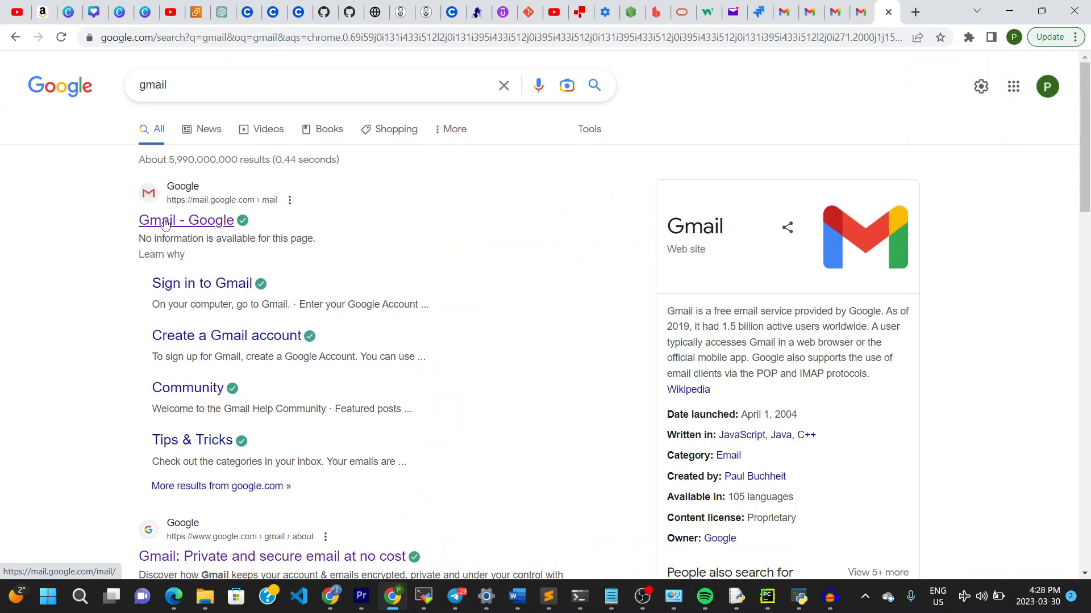
pyautogui.click(186, 220)
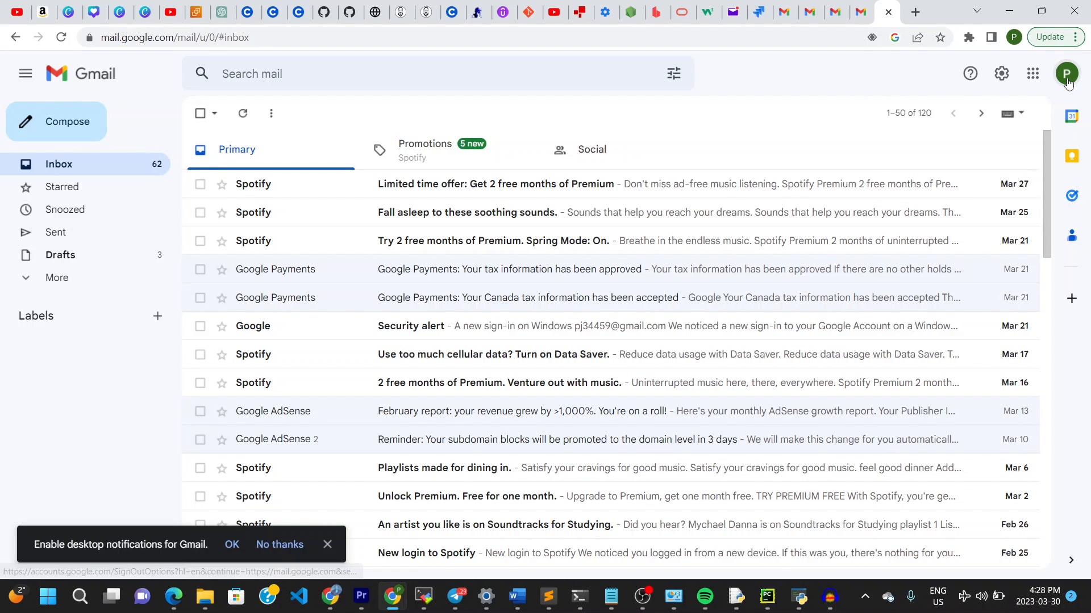
# Step: Reveal the signed-in accounts list from the Gmail profile avatar
pyautogui.click(1067, 73)
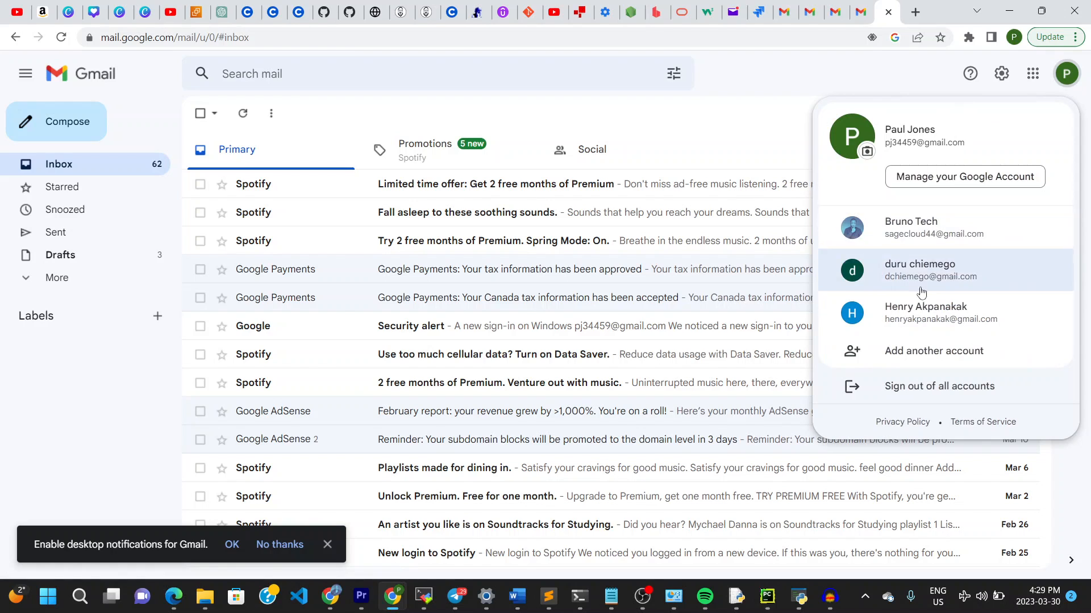
pyautogui.moveTo(963, 227)
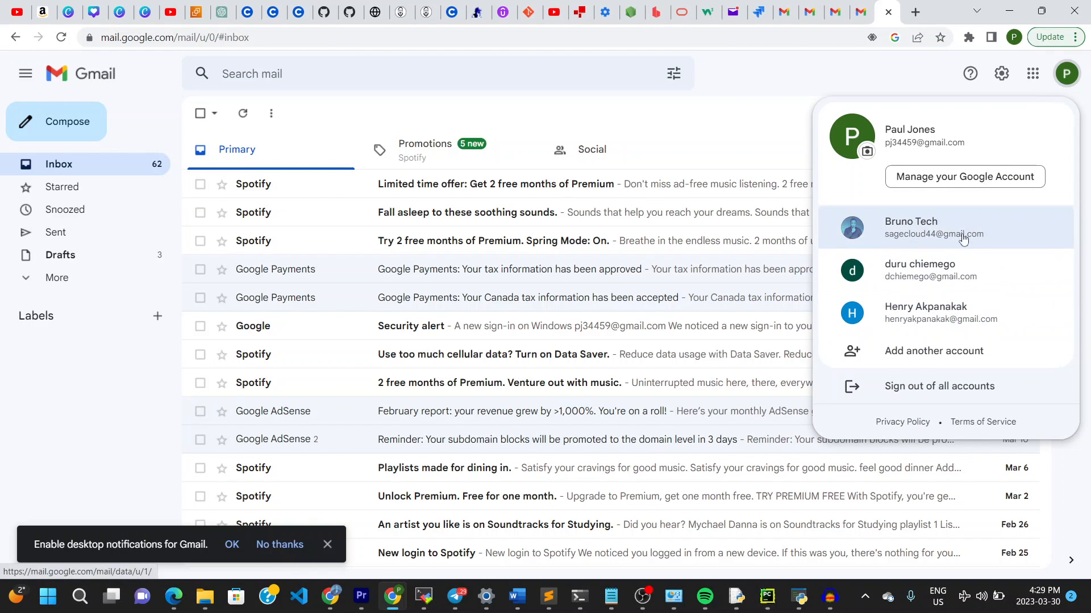
pyautogui.moveTo(911, 135)
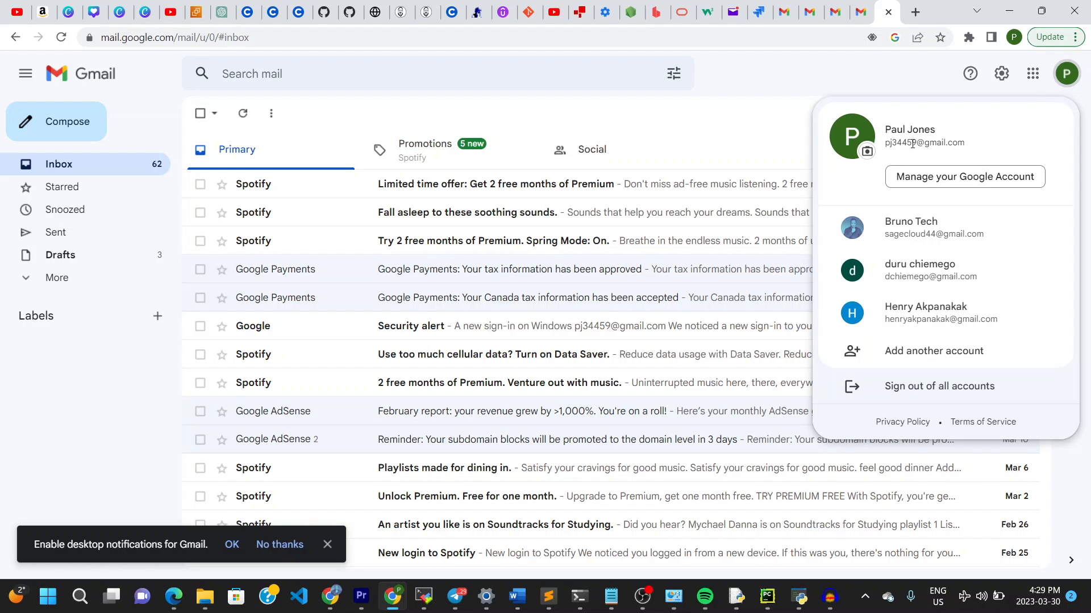
pyautogui.moveTo(940, 387)
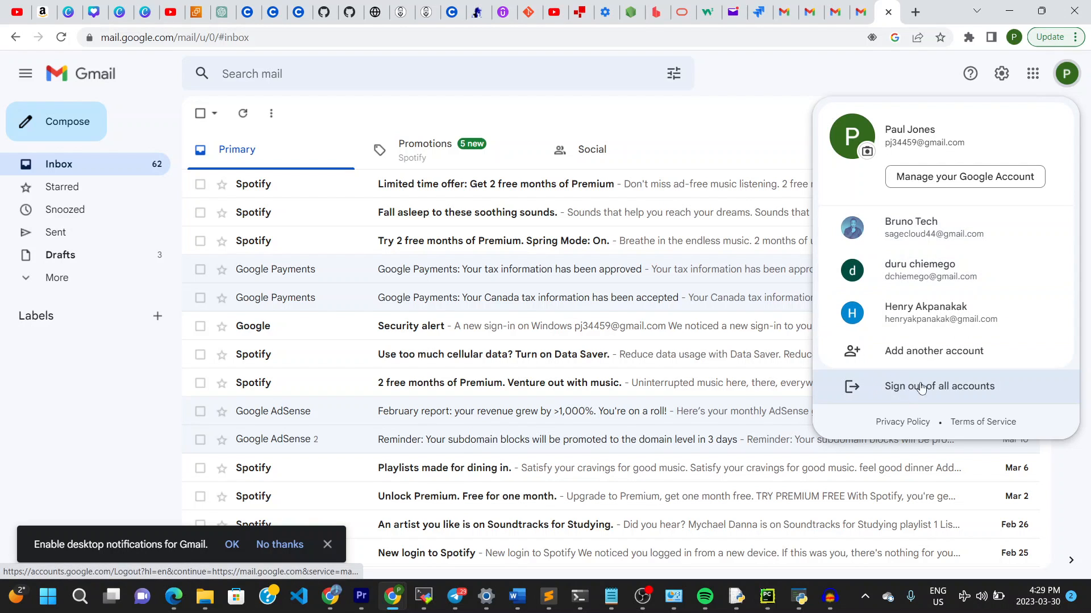
pyautogui.moveTo(933, 351)
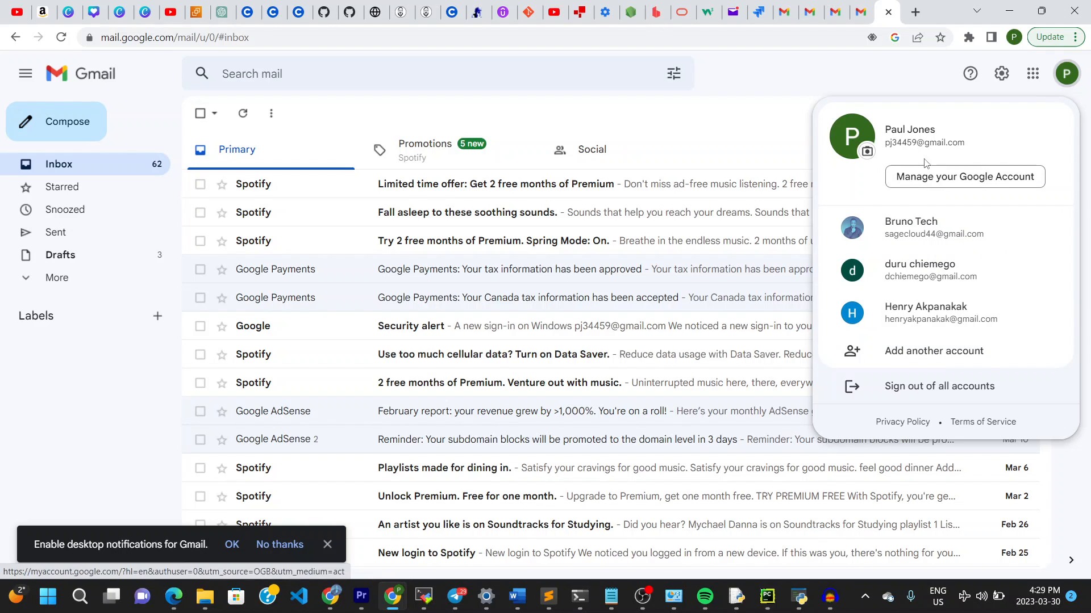
pyautogui.moveTo(943, 156)
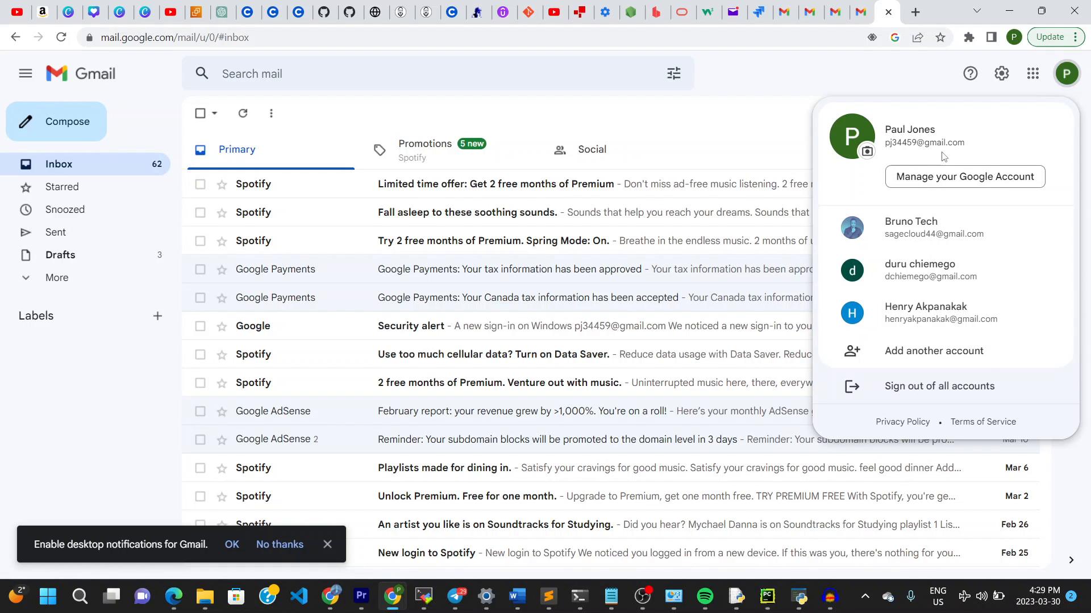
pyautogui.moveTo(965, 177)
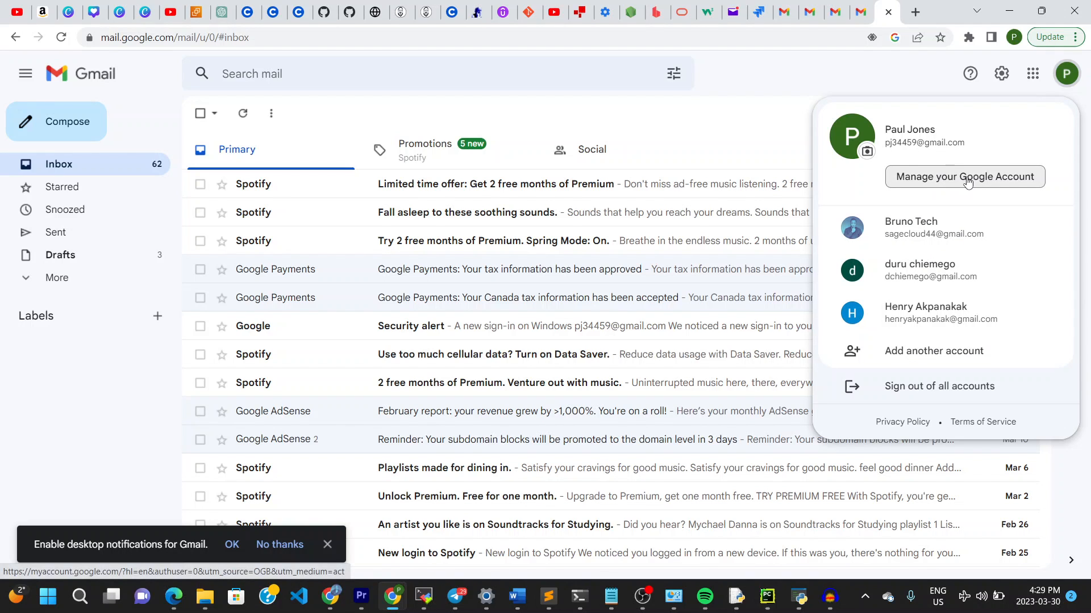
# Step: Go to Manage your Google Account and its Security page
pyautogui.click(964, 176)
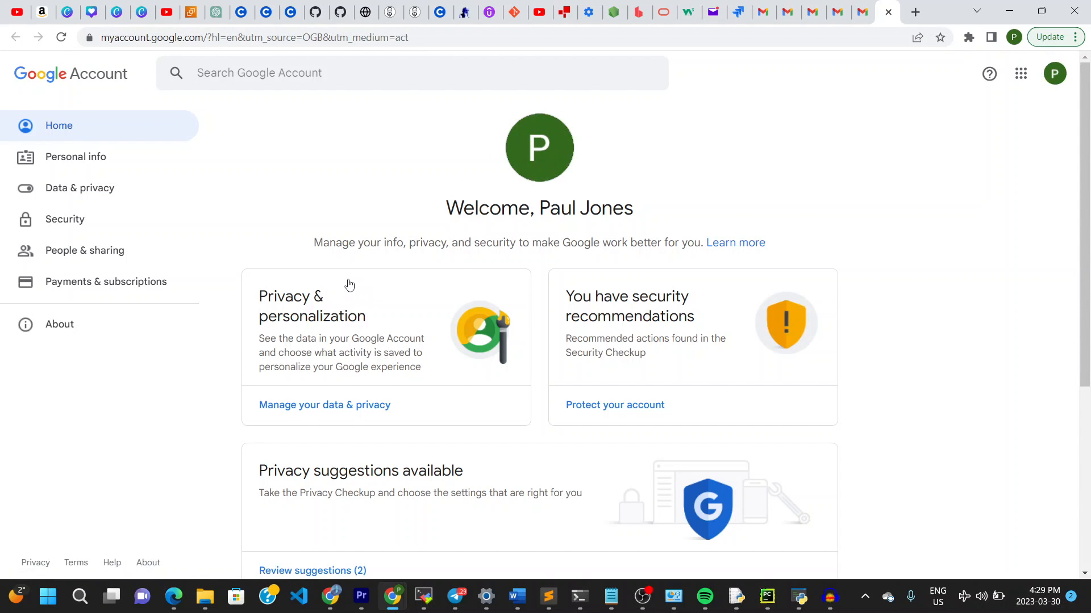
pyautogui.moveTo(65, 219)
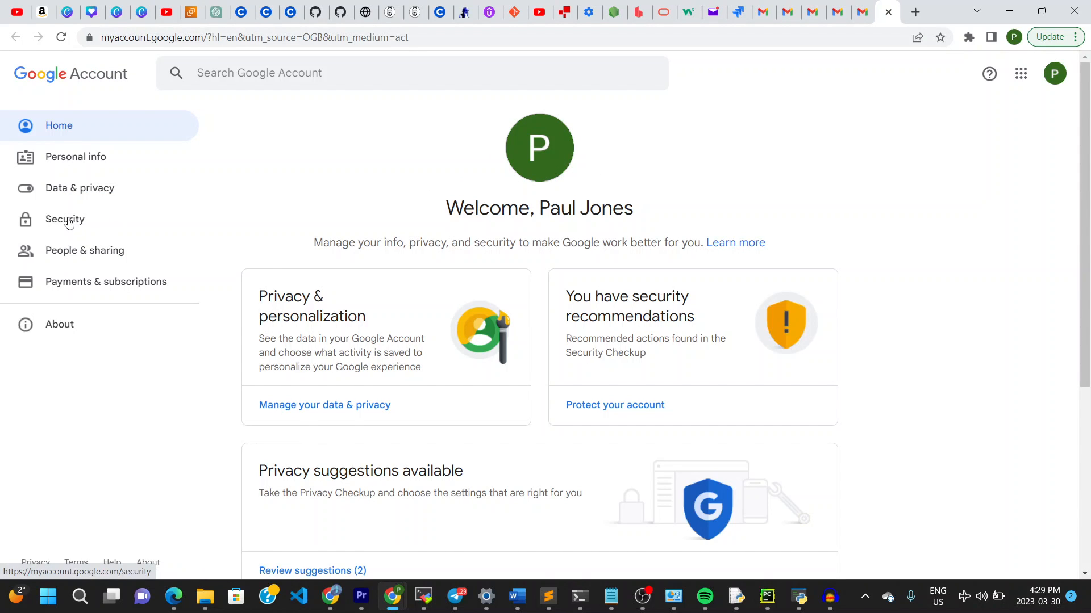
pyautogui.moveTo(64, 221)
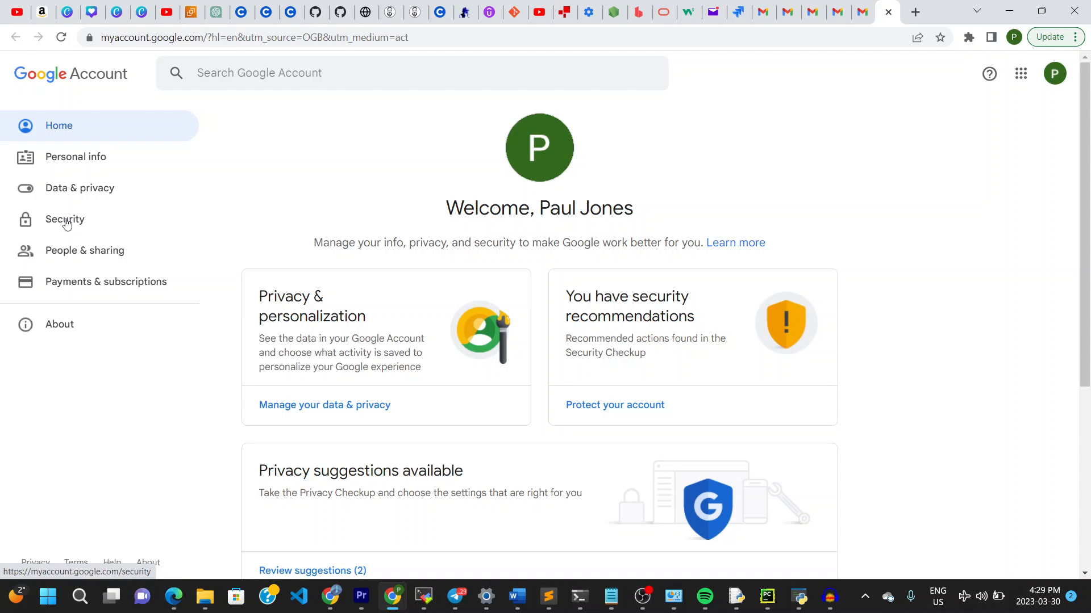
pyautogui.click(65, 220)
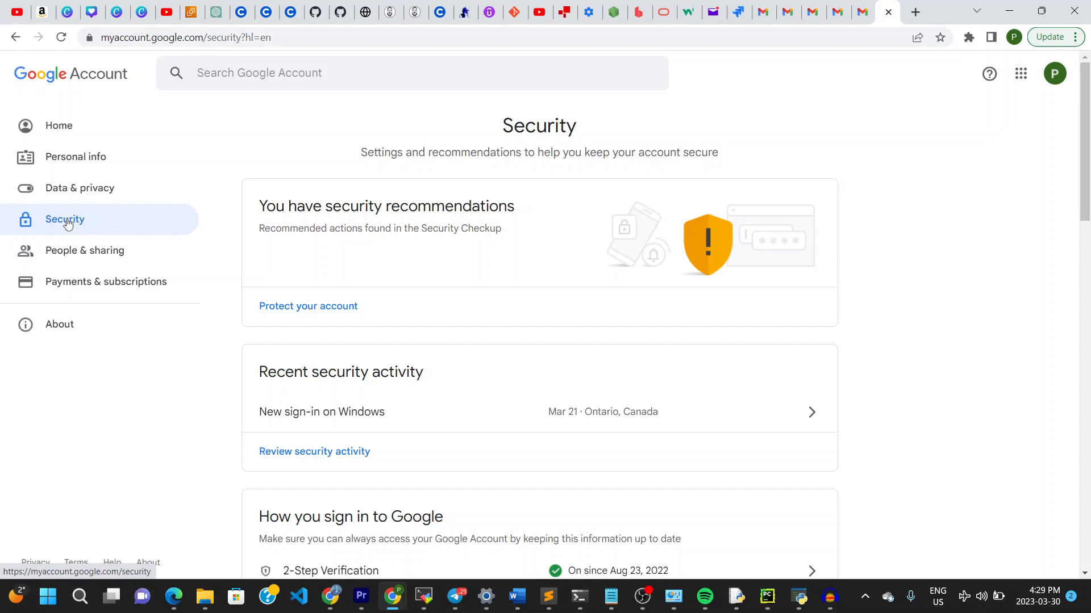
pyautogui.moveTo(171, 354)
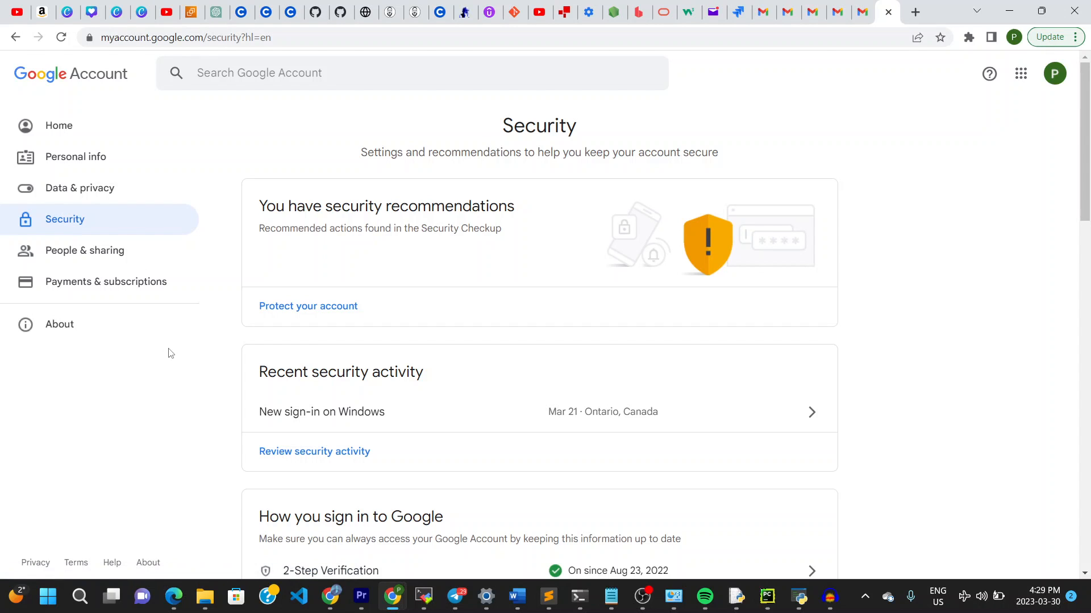
# Step: Reach 'Your devices' and show the full list via Manage all devices
pyautogui.scroll(-3)
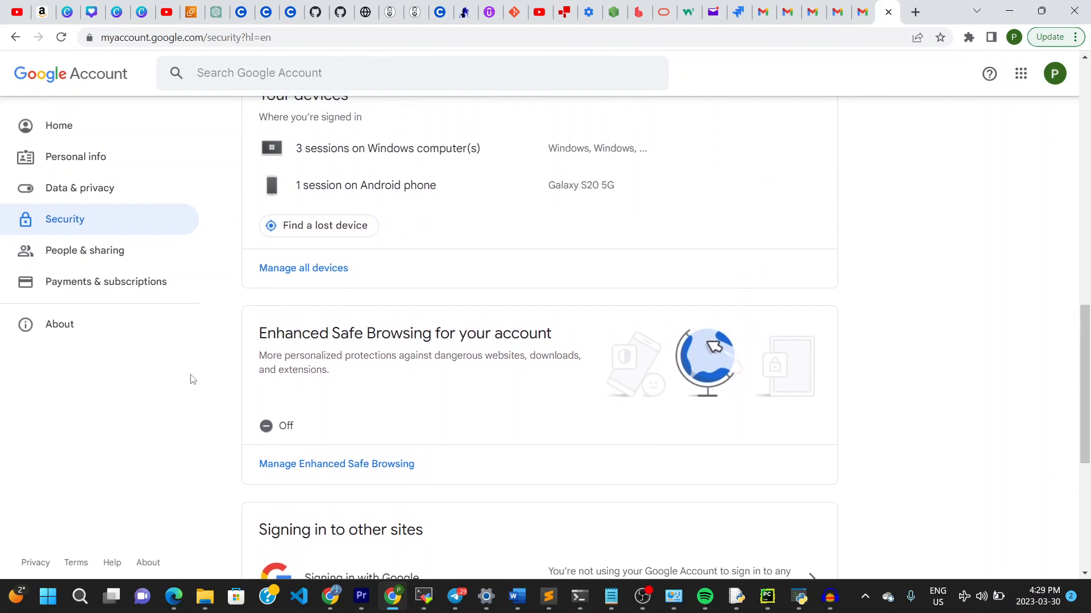
pyautogui.scroll(3)
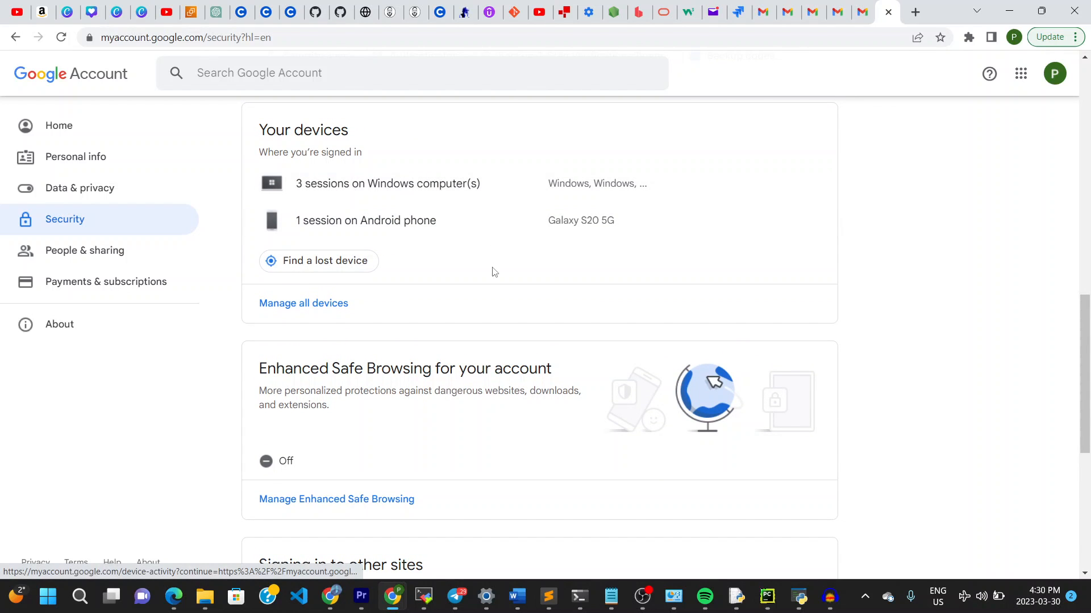
pyautogui.moveTo(397, 219)
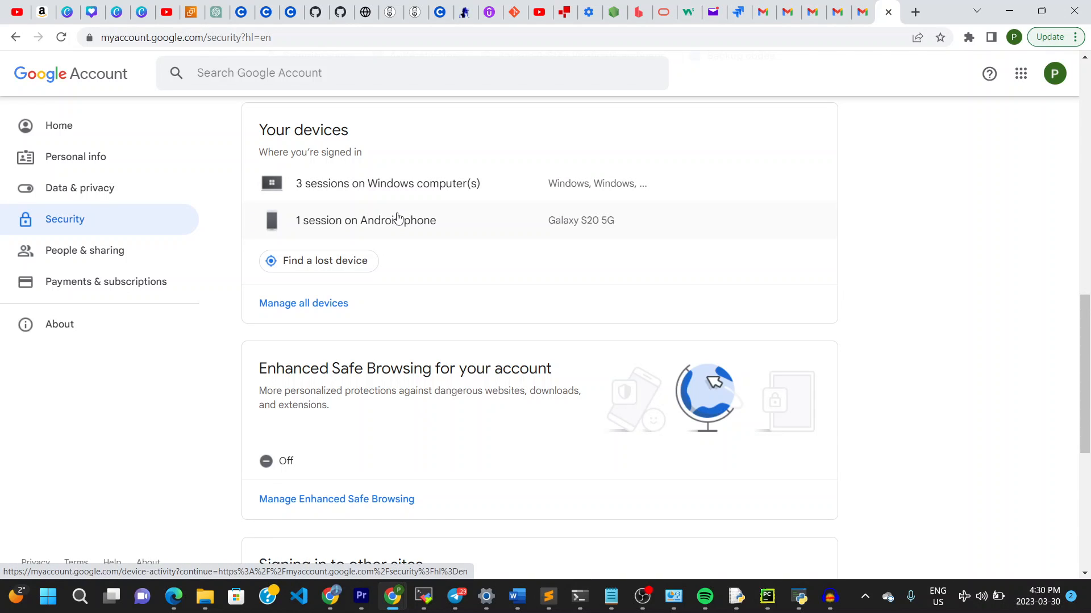
pyautogui.moveTo(367, 193)
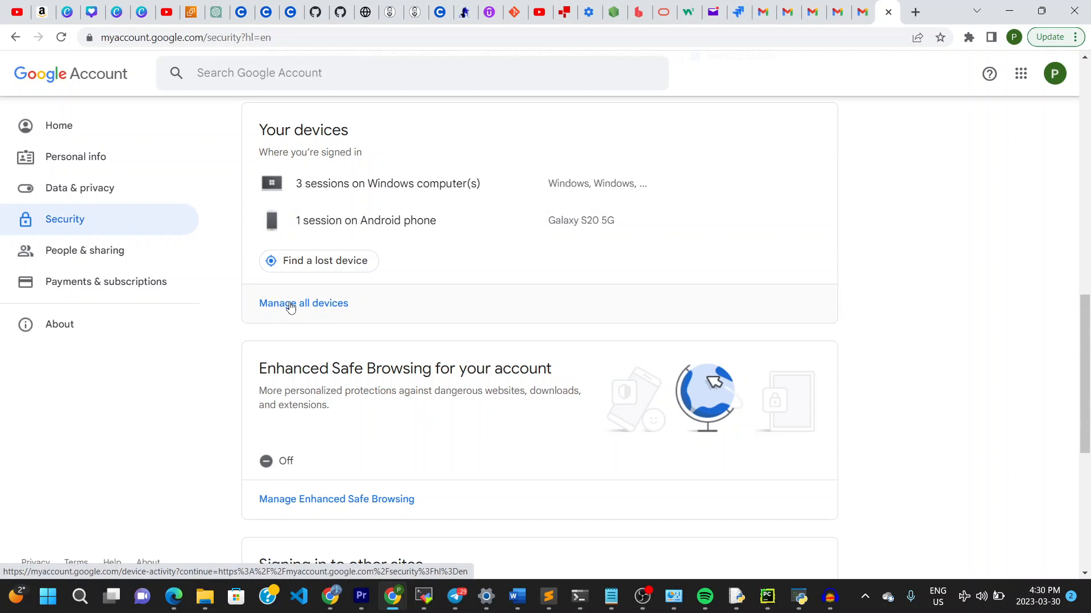
pyautogui.click(303, 303)
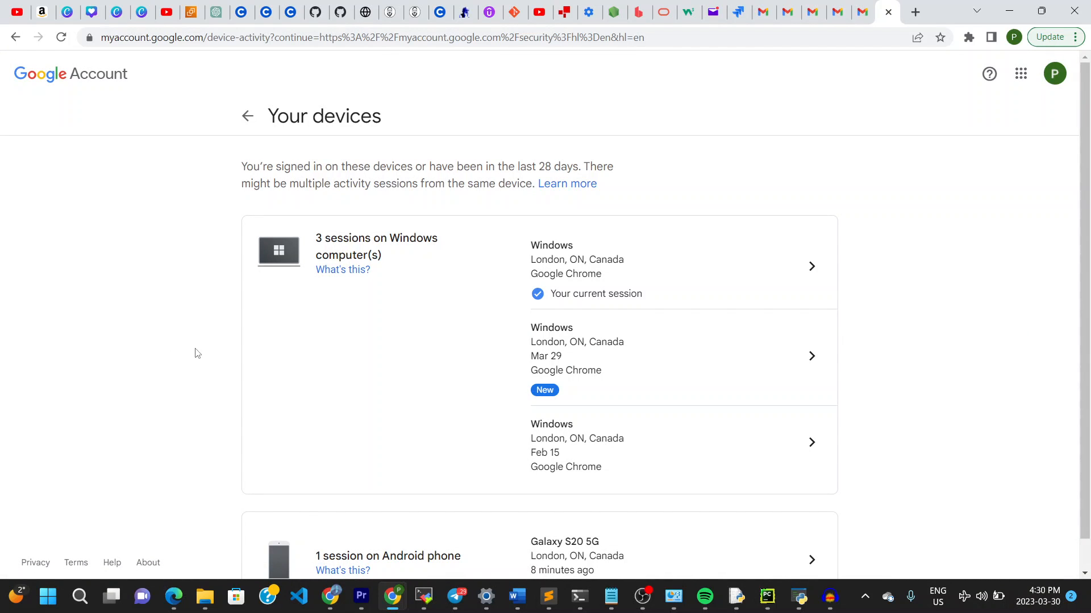
pyautogui.moveTo(193, 336)
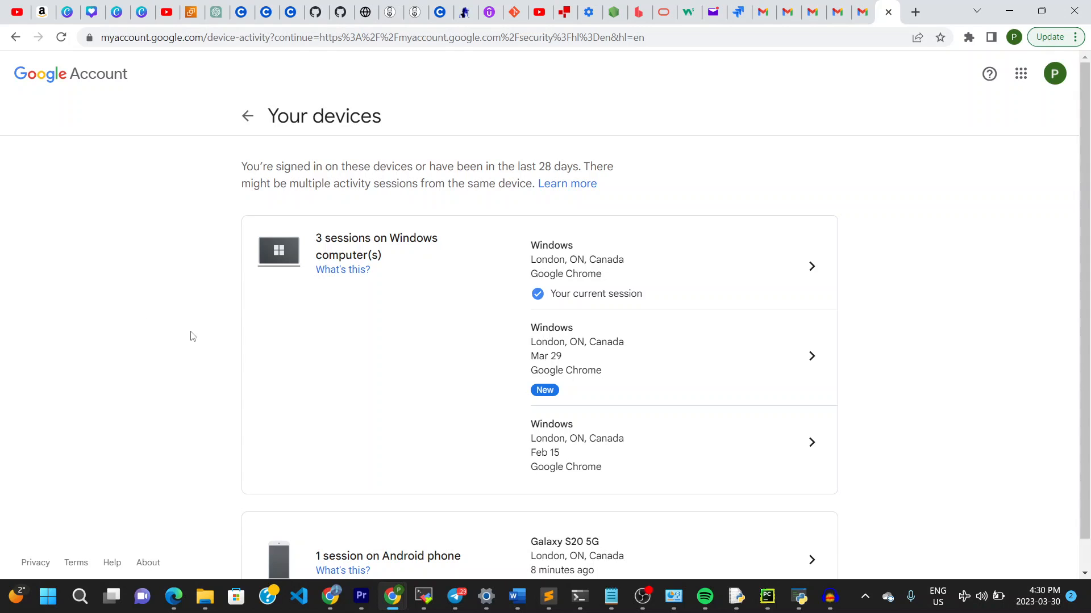
pyautogui.moveTo(427, 331)
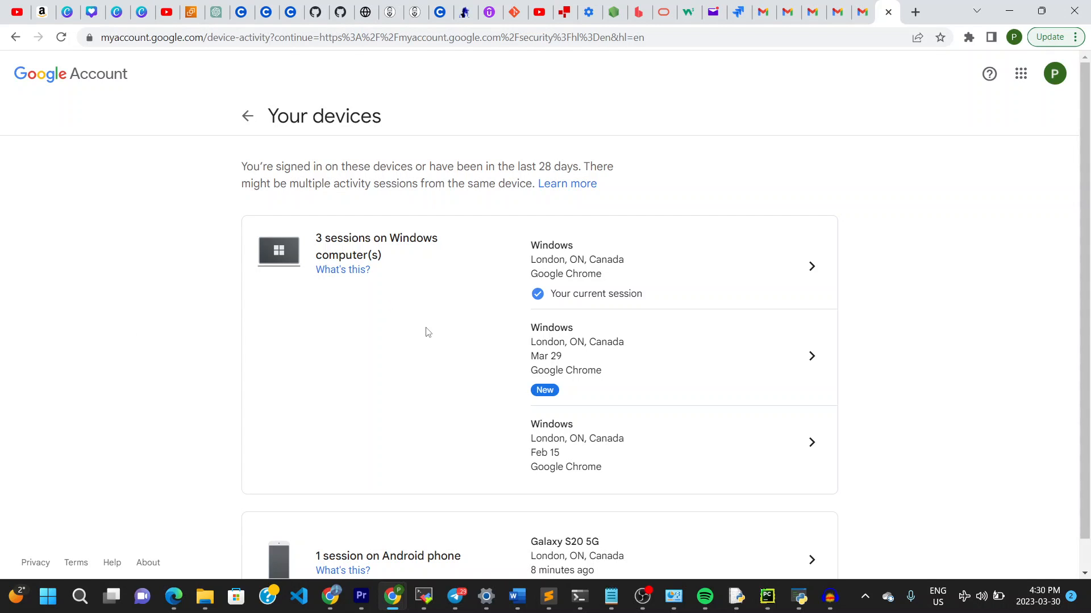
pyautogui.moveTo(695, 399)
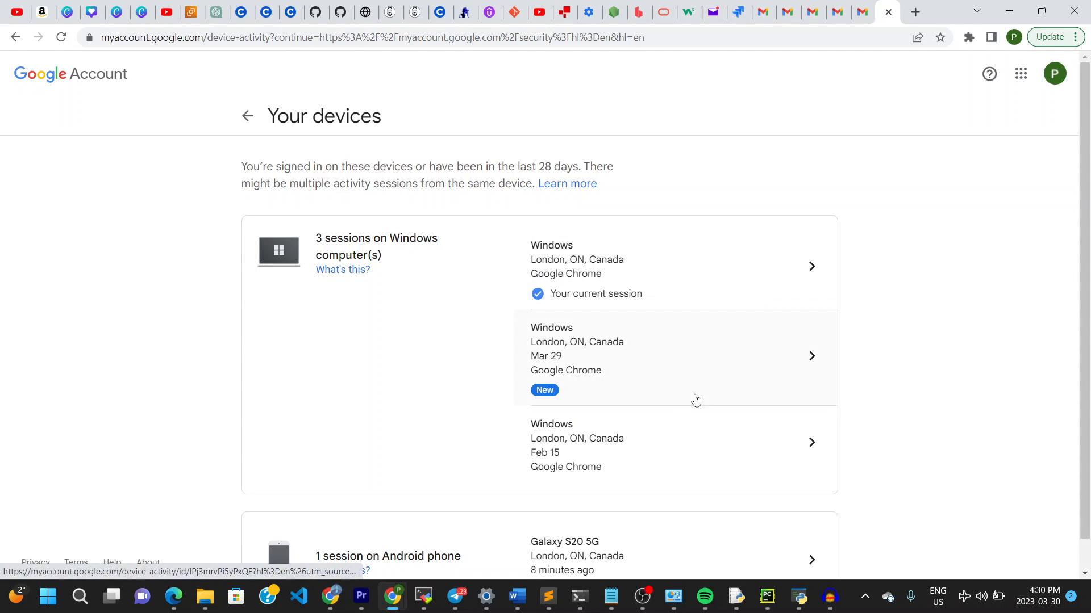
pyautogui.moveTo(457, 317)
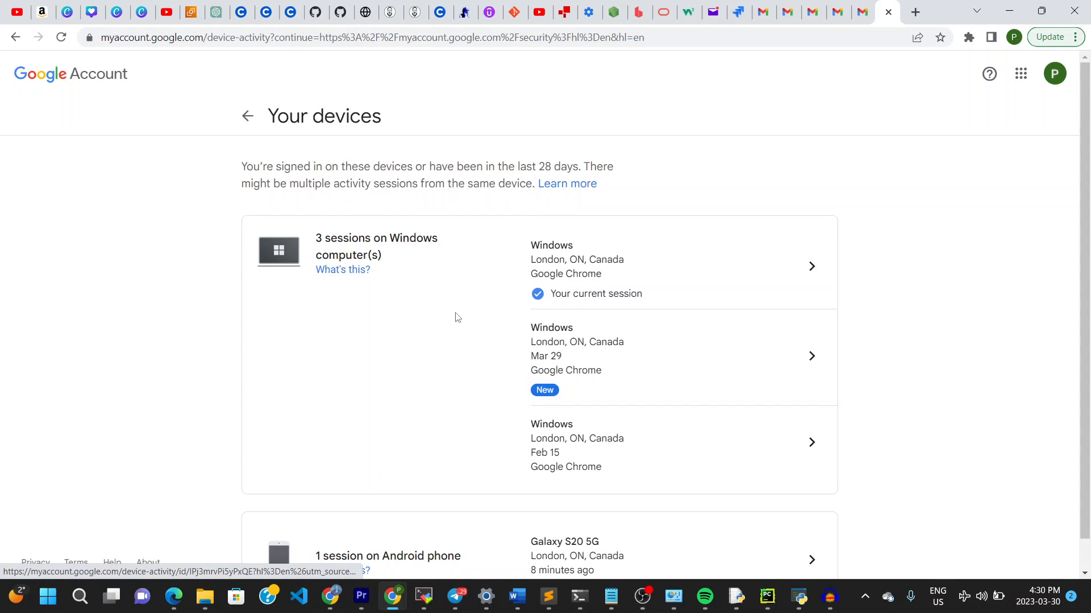
pyautogui.moveTo(695, 360)
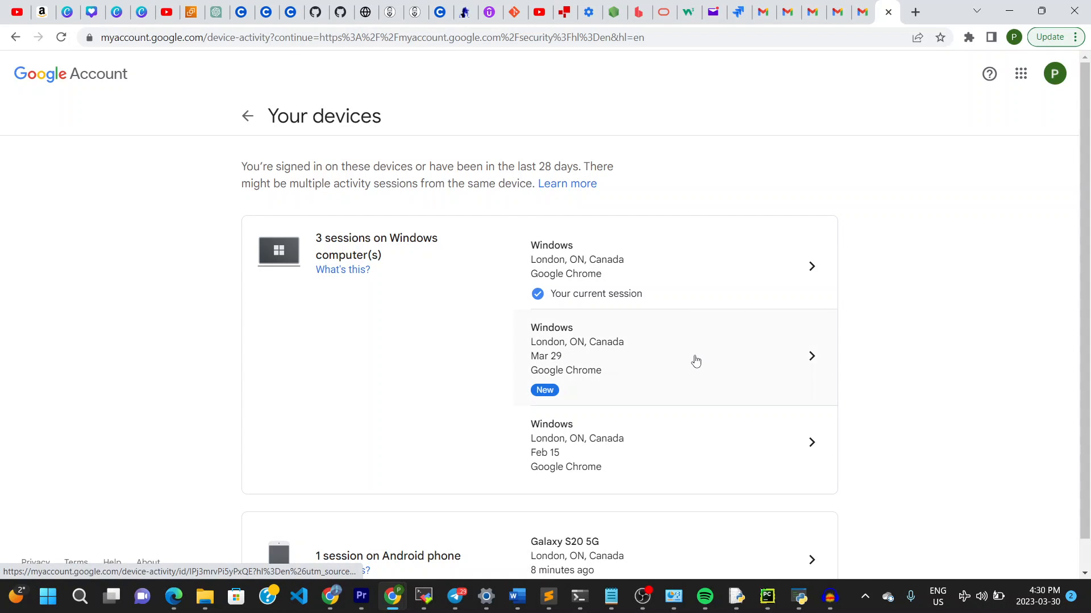
# Step: View the details of the Mar 29 Windows session marked New
pyautogui.click(695, 355)
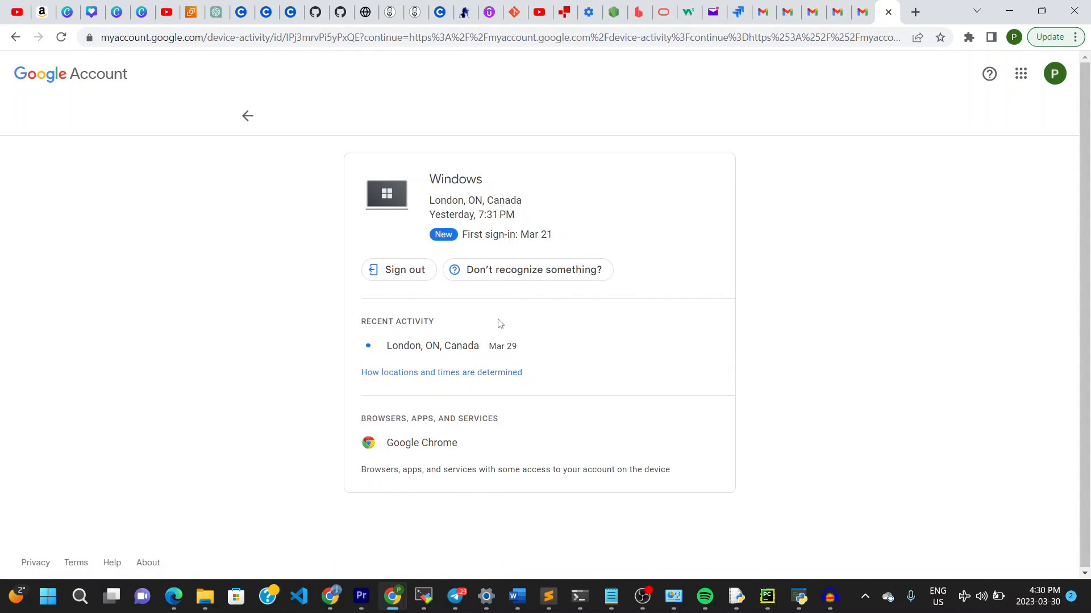
pyautogui.moveTo(405, 250)
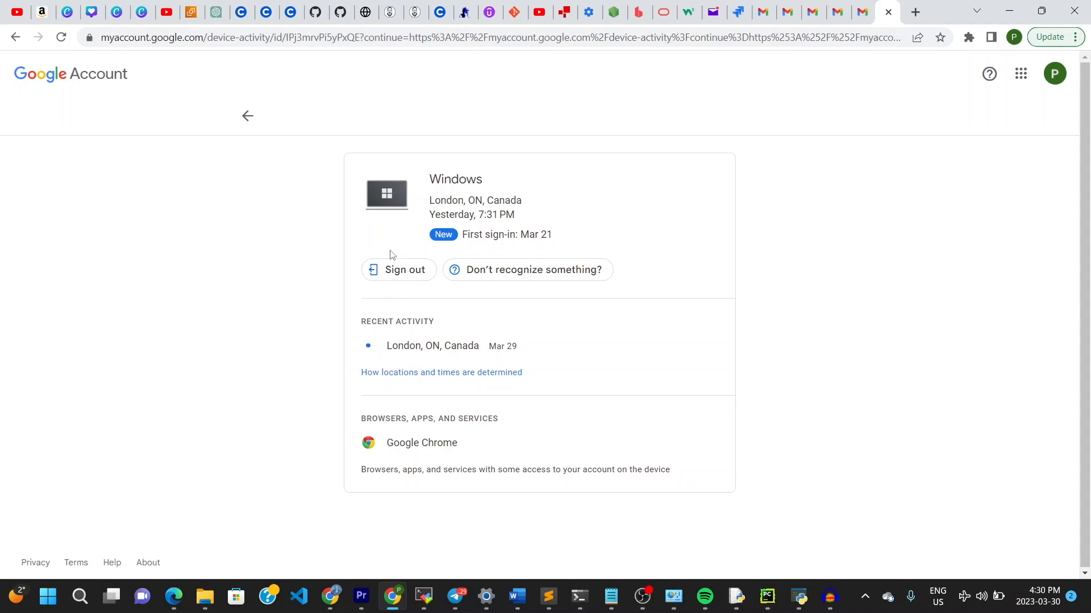
pyautogui.moveTo(395, 265)
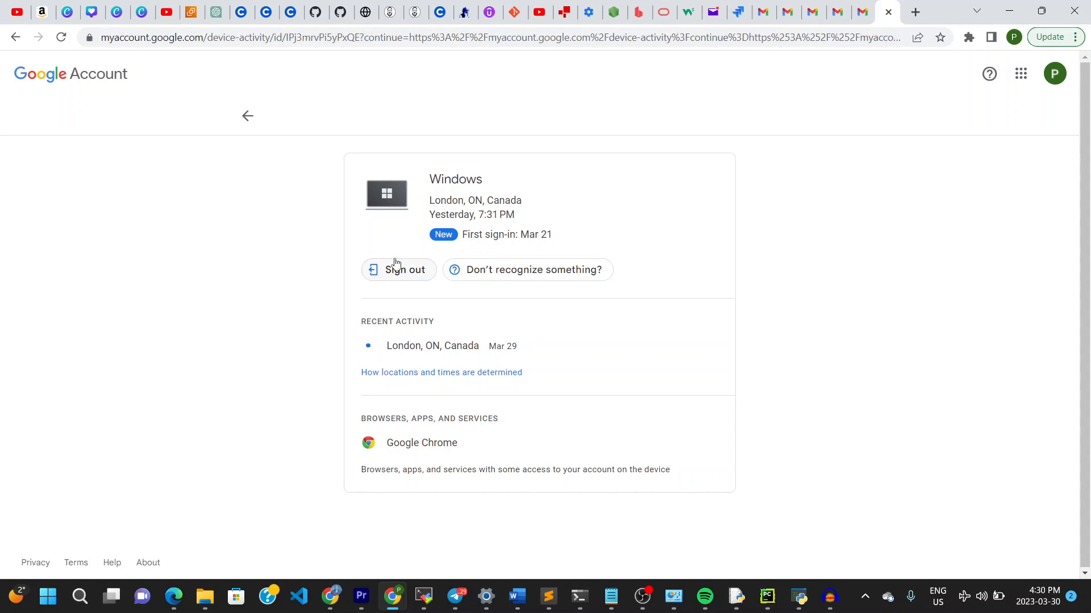